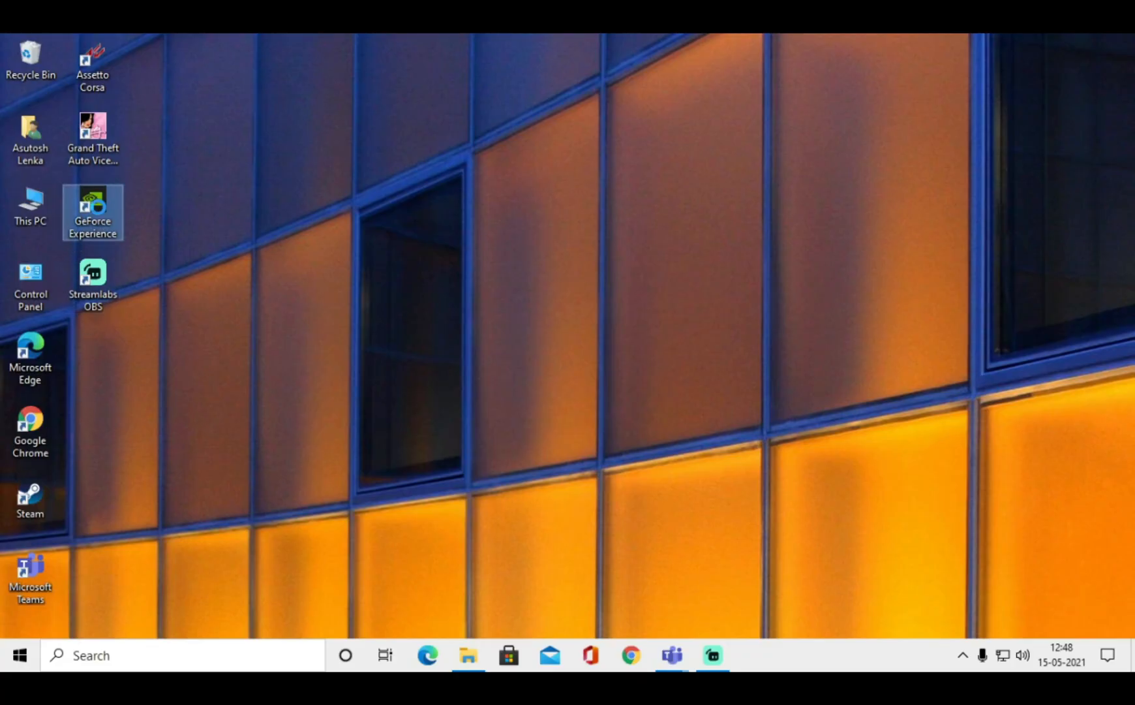
Look over the GeForce Experience desktop shortcut's right-click options and dismiss them
right_click(93, 210)
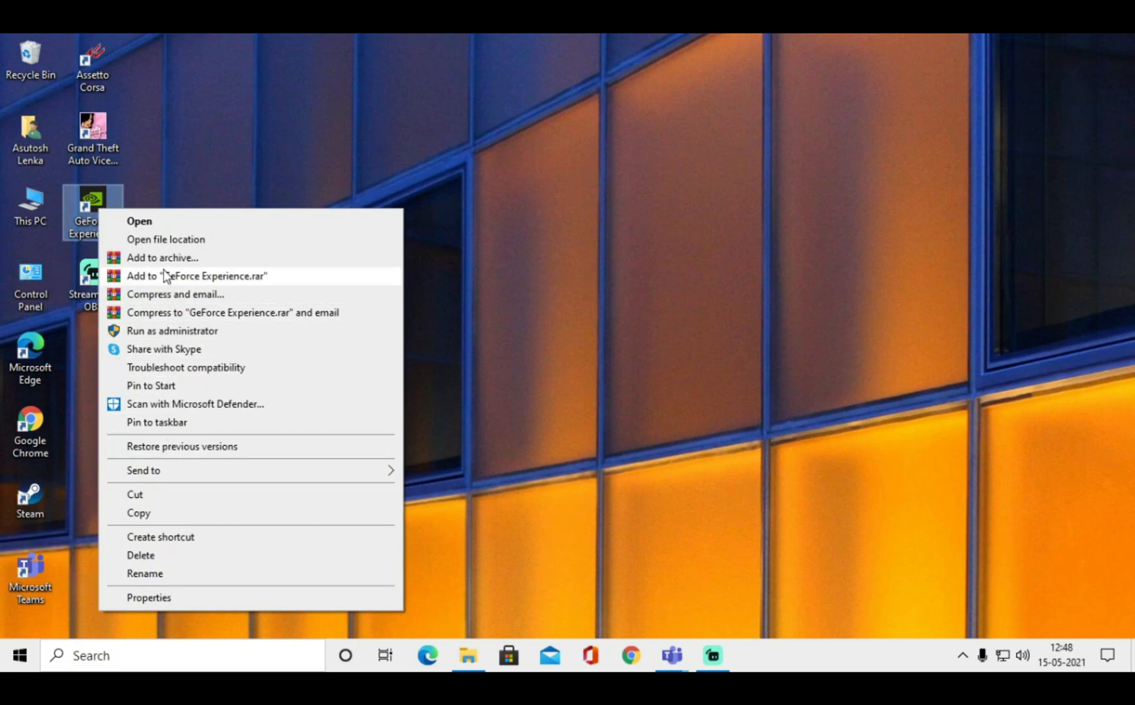
left_click(166, 239)
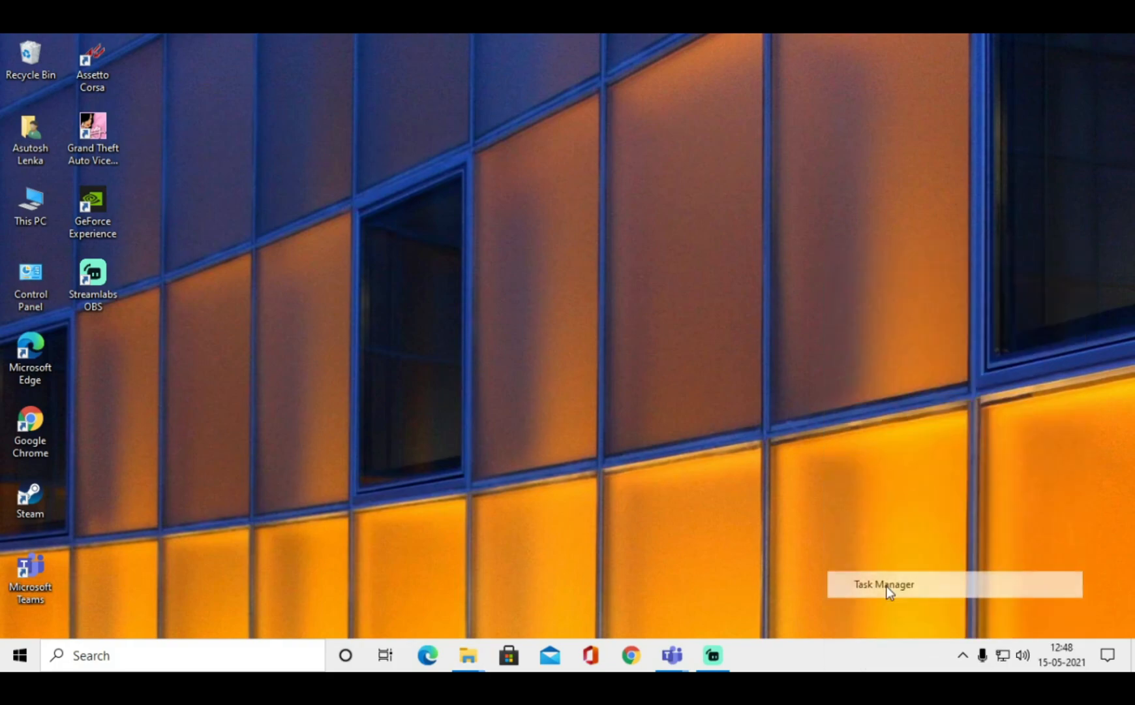
Launch Task Manager and switch to the Details list of running executables
left_click(883, 584)
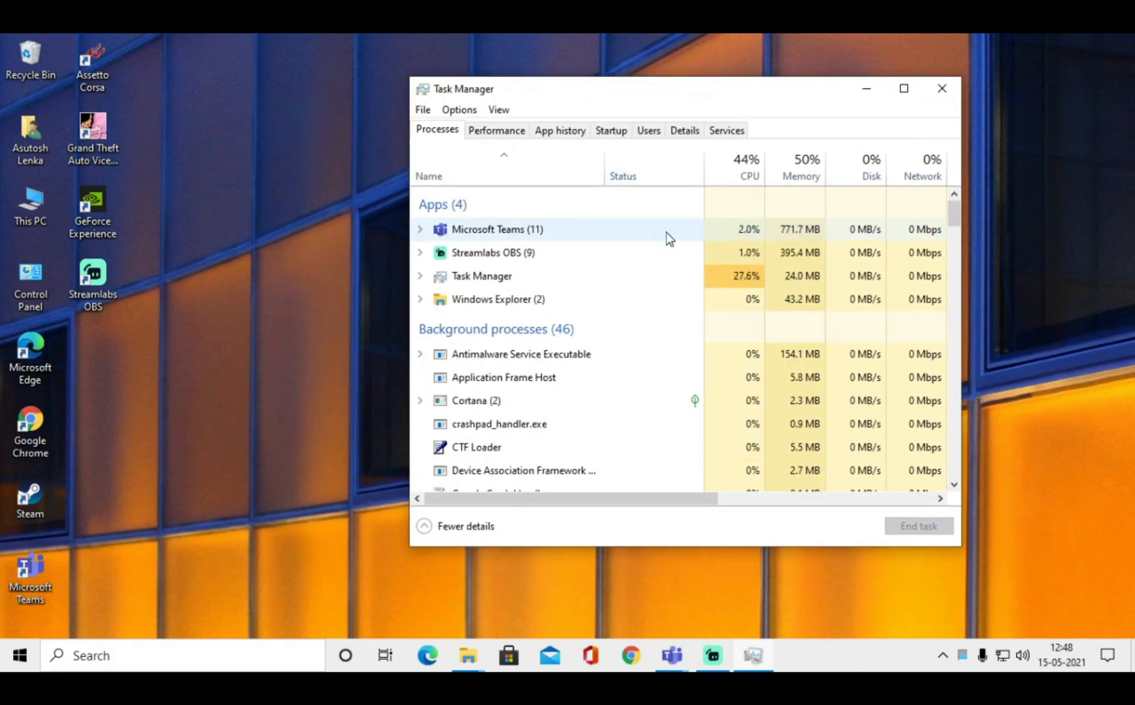
scroll("down", 3)
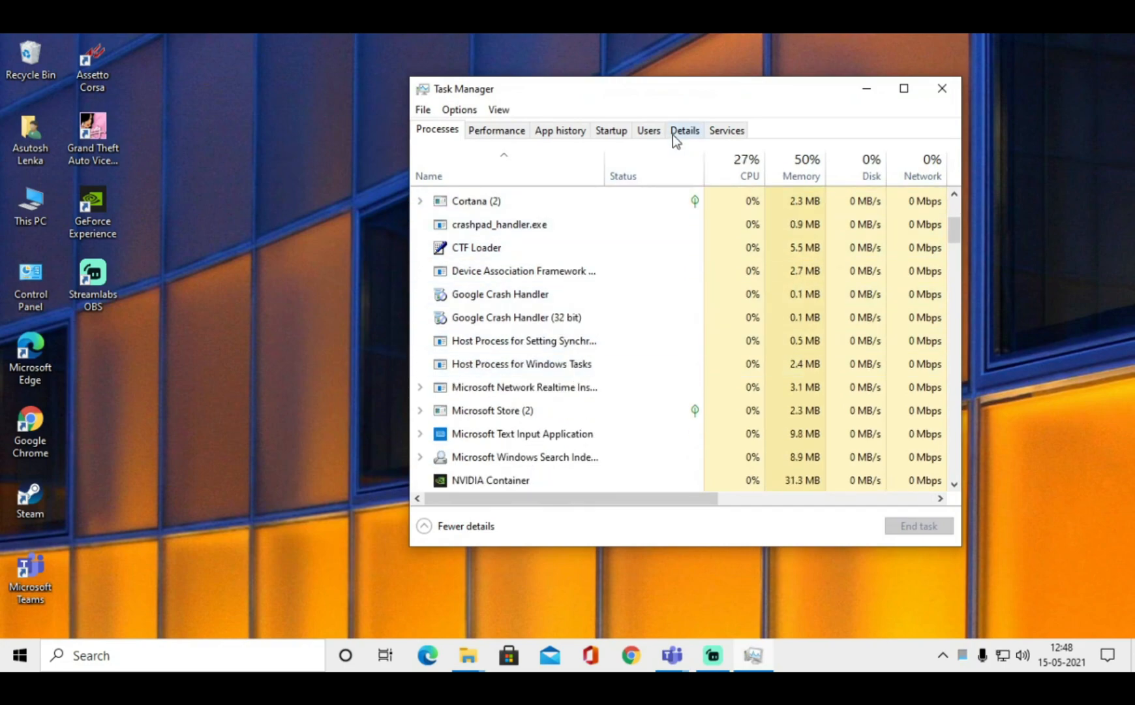
left_click(682, 130)
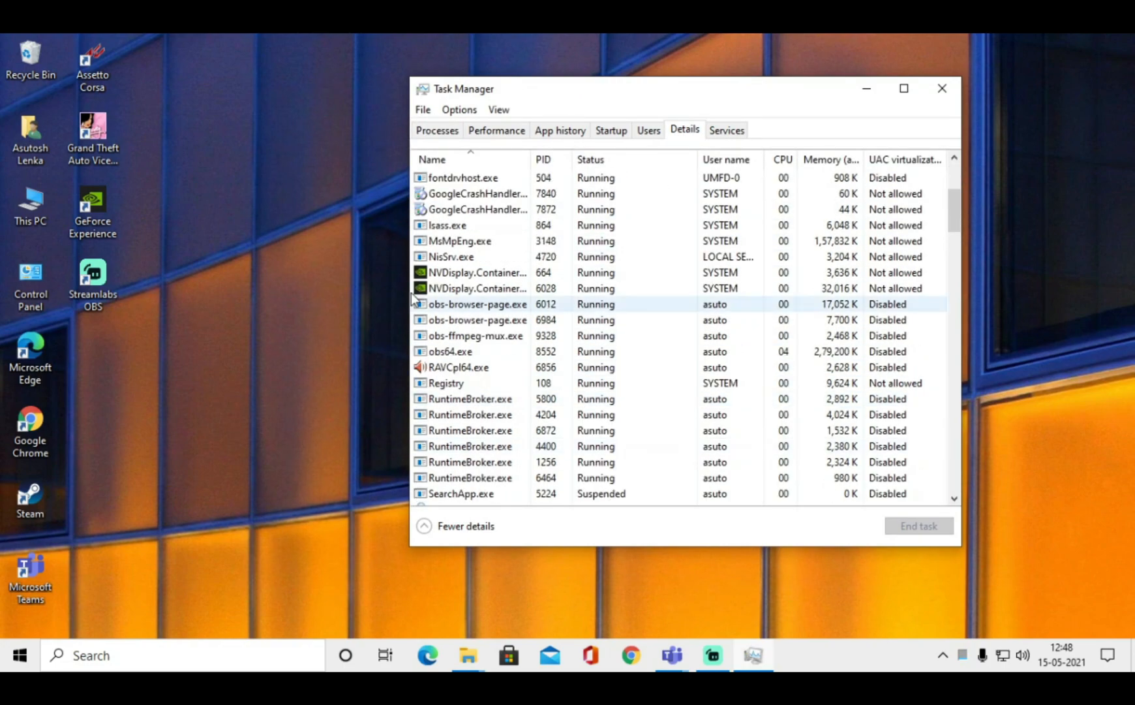
left_click(476, 272)
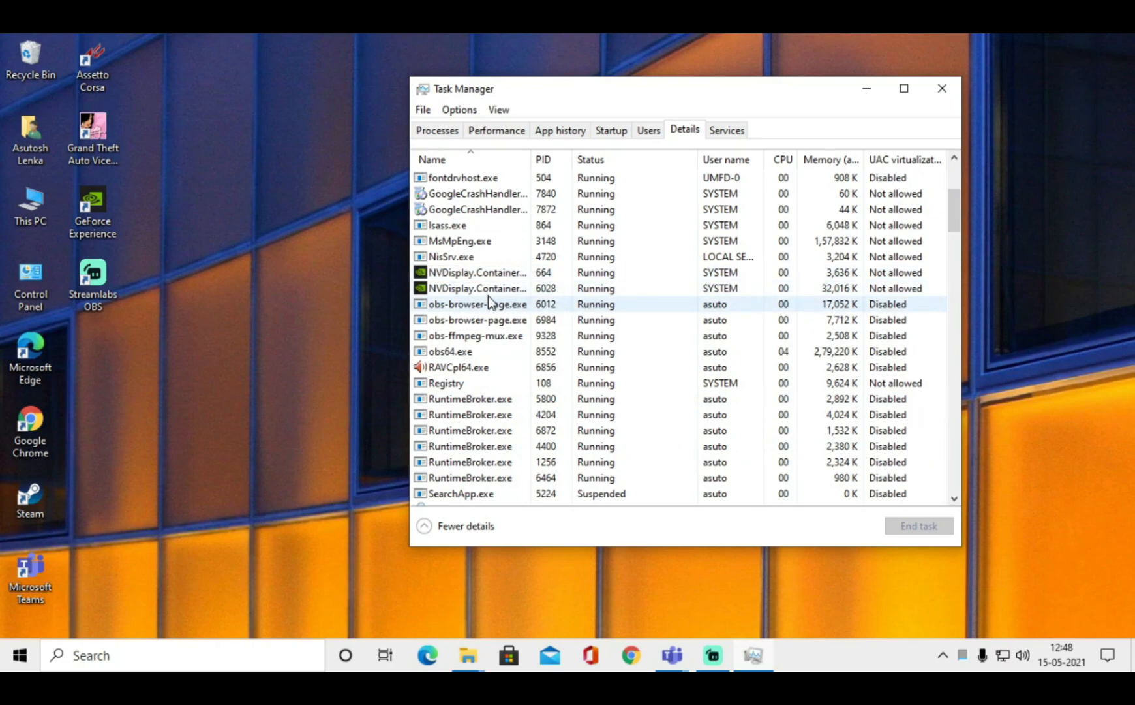
mouse_move(467, 655)
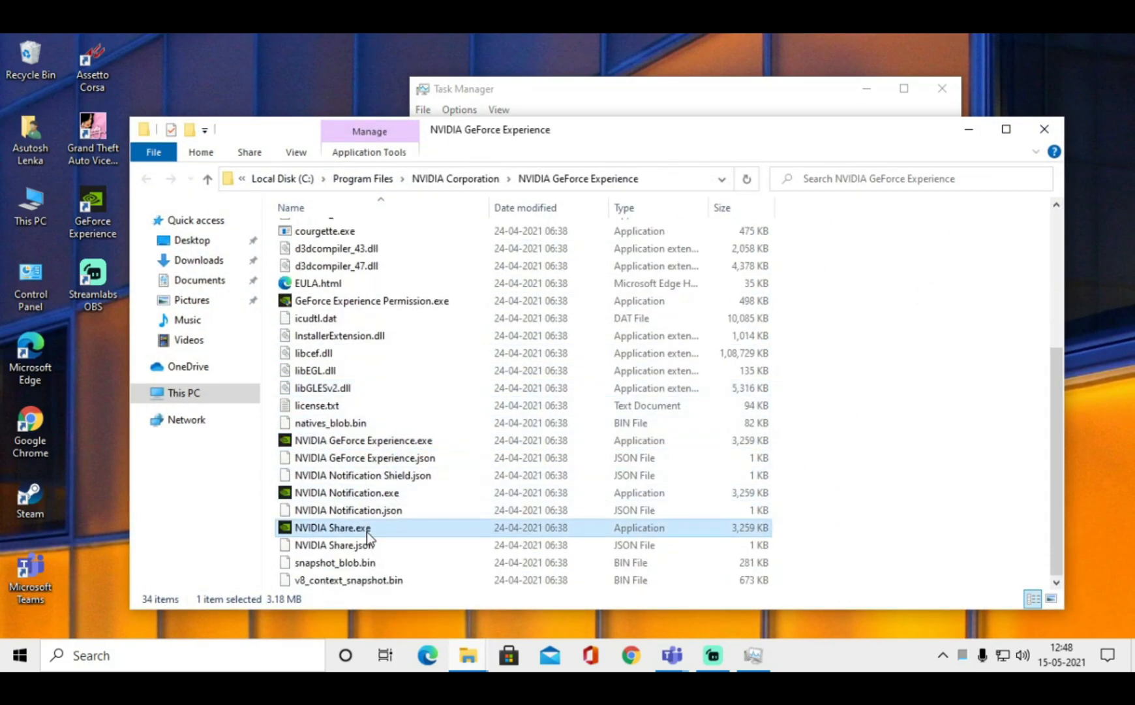
Send an NVIDIA Share.exe shortcut from the GeForce Experience folder to the desktop
right_click(333, 527)
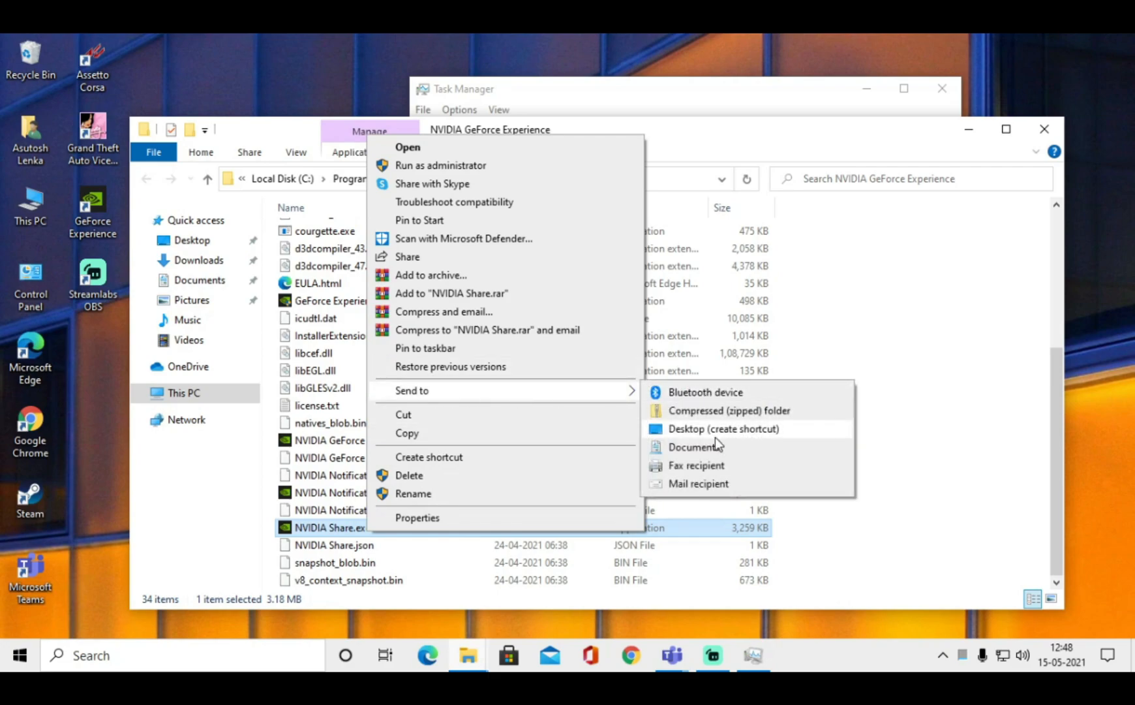
left_click(723, 428)
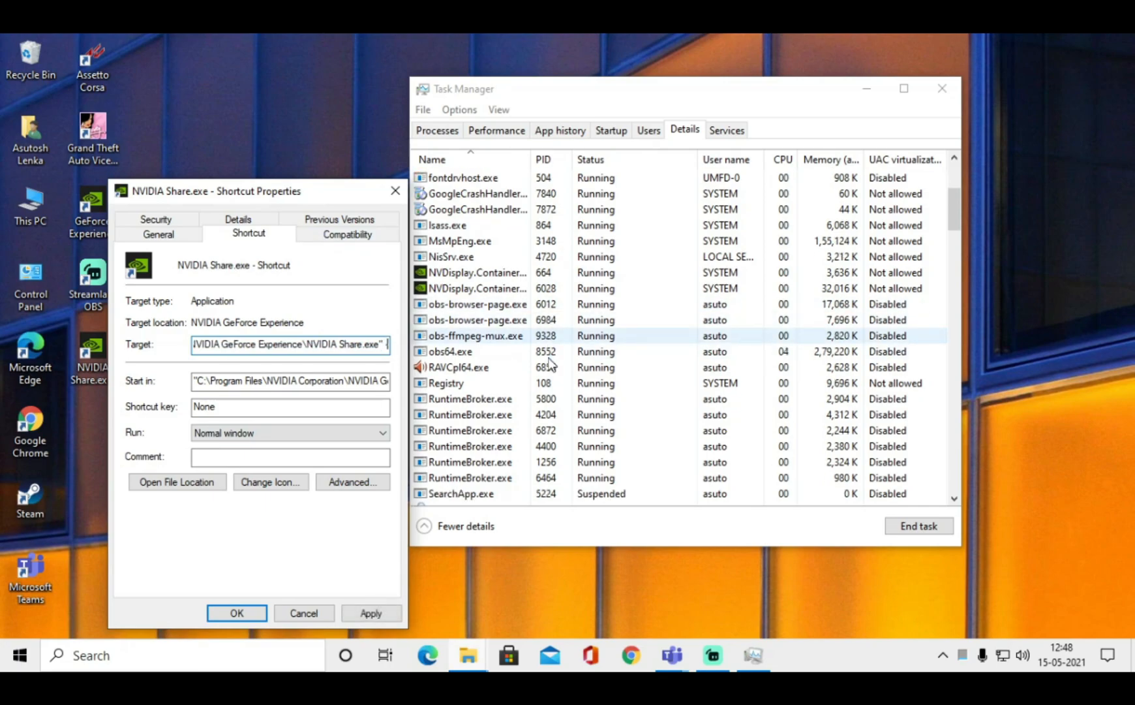
Append -Shadowplay to the shortcut's Target, apply the change and close Properties
type("-Shadowplay")
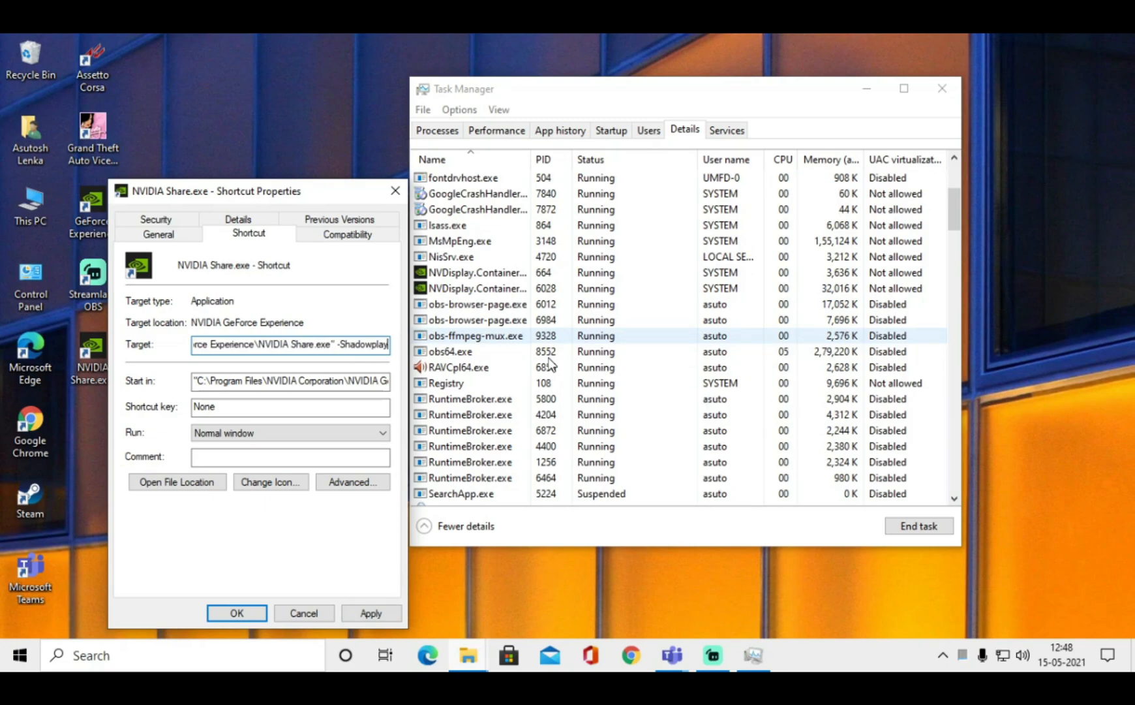
left_click(370, 614)
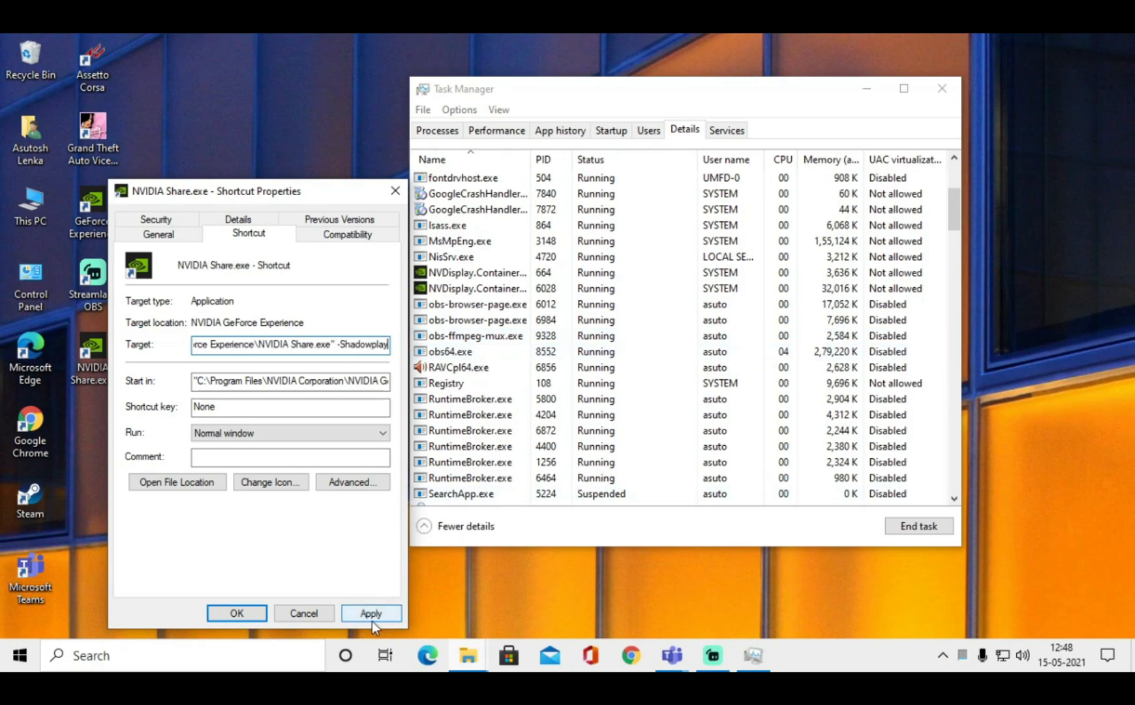
left_click(371, 613)
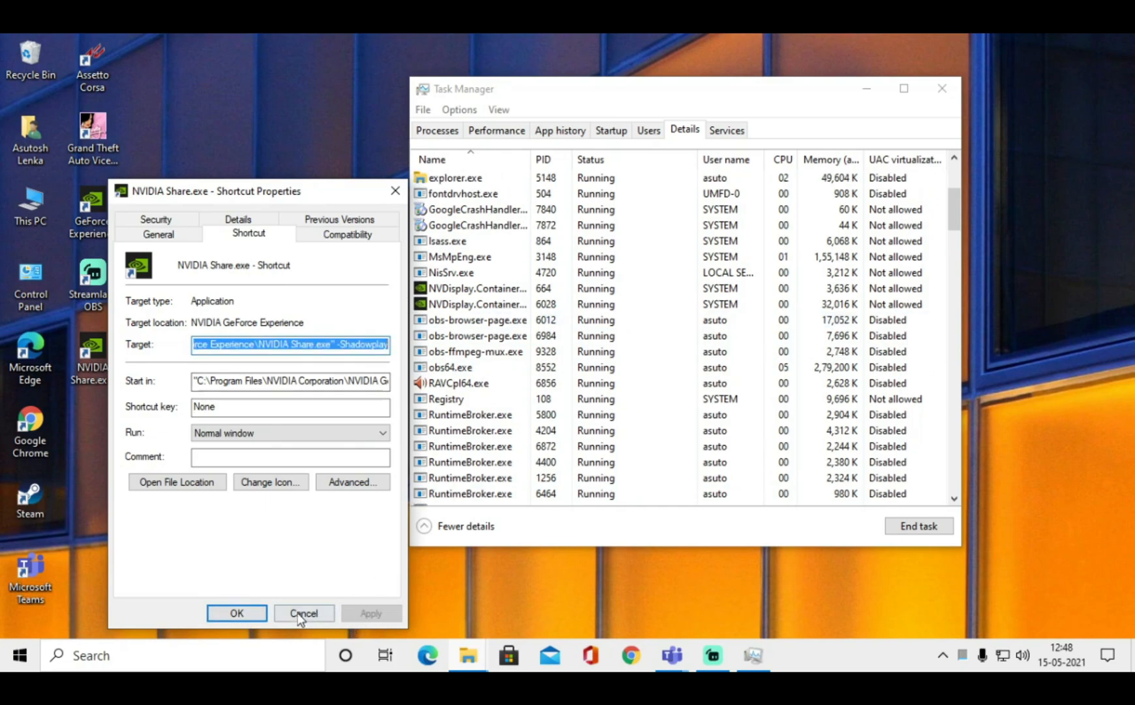
left_click(303, 613)
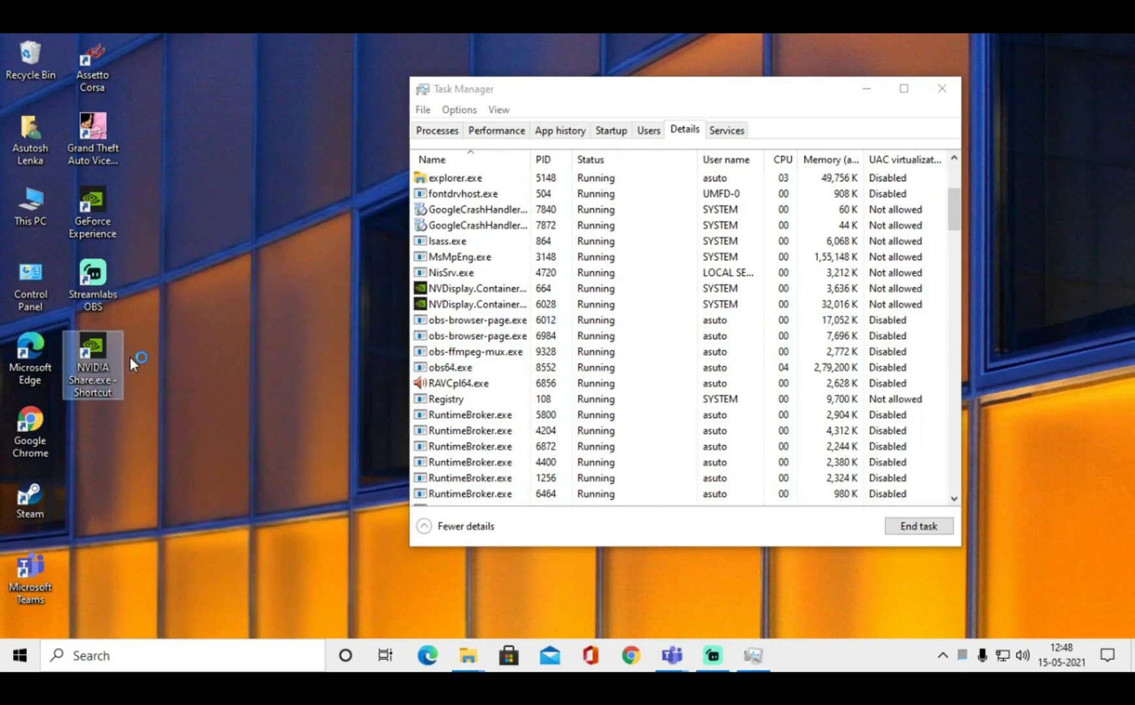
Launch the NVIDIA Share.exe shortcut and bring up options for its process in Details
left_click(466, 320)
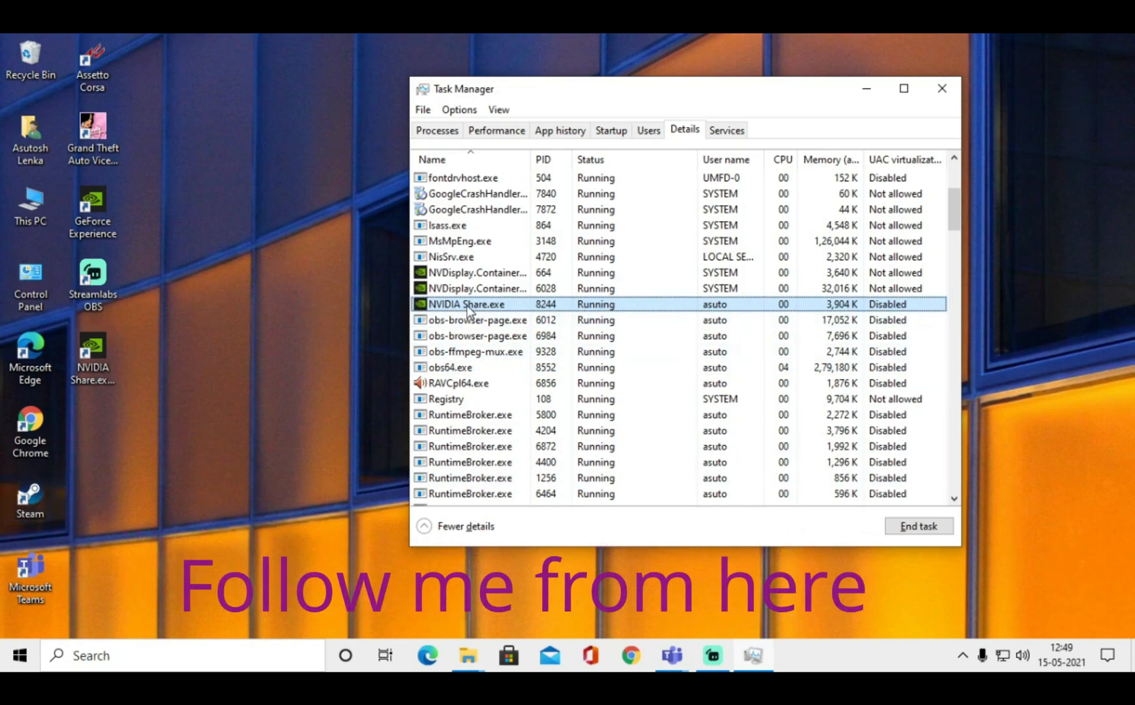
right_click(467, 304)
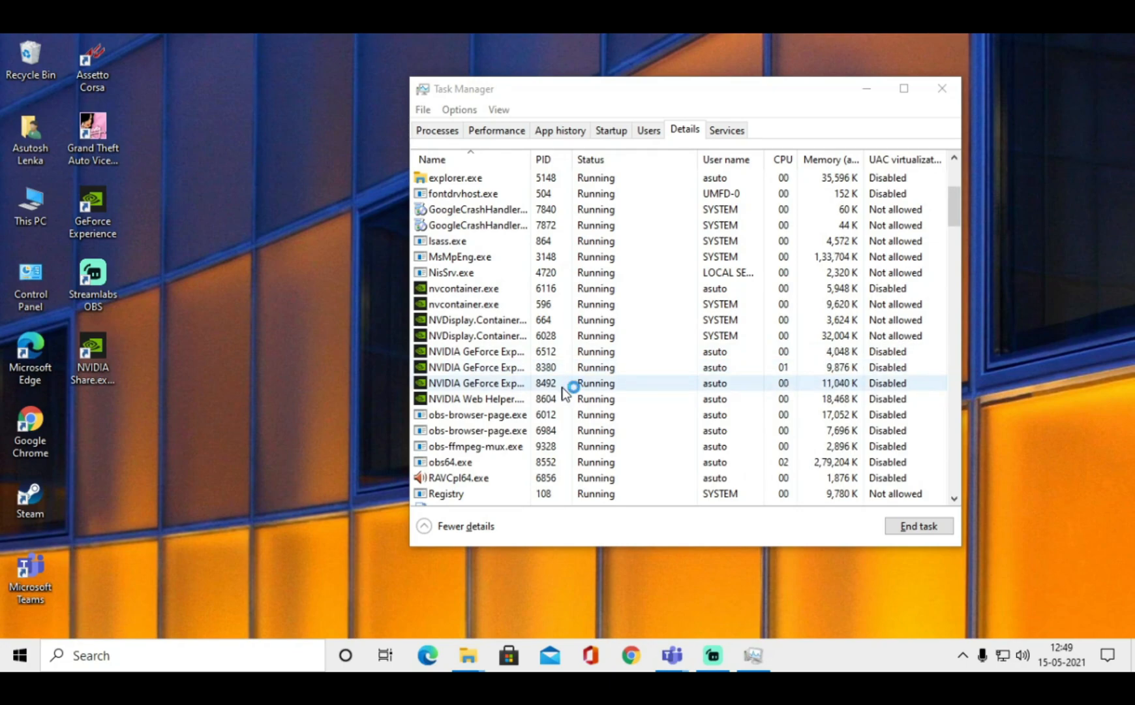
mouse_move(548, 320)
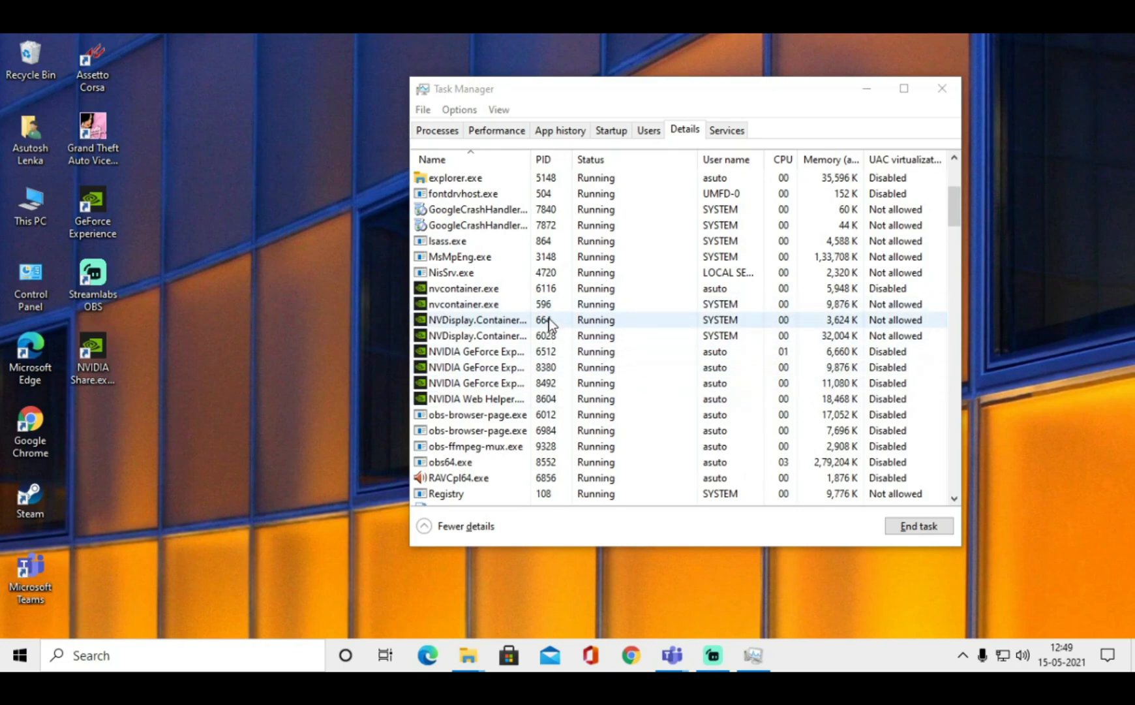
mouse_move(274, 219)
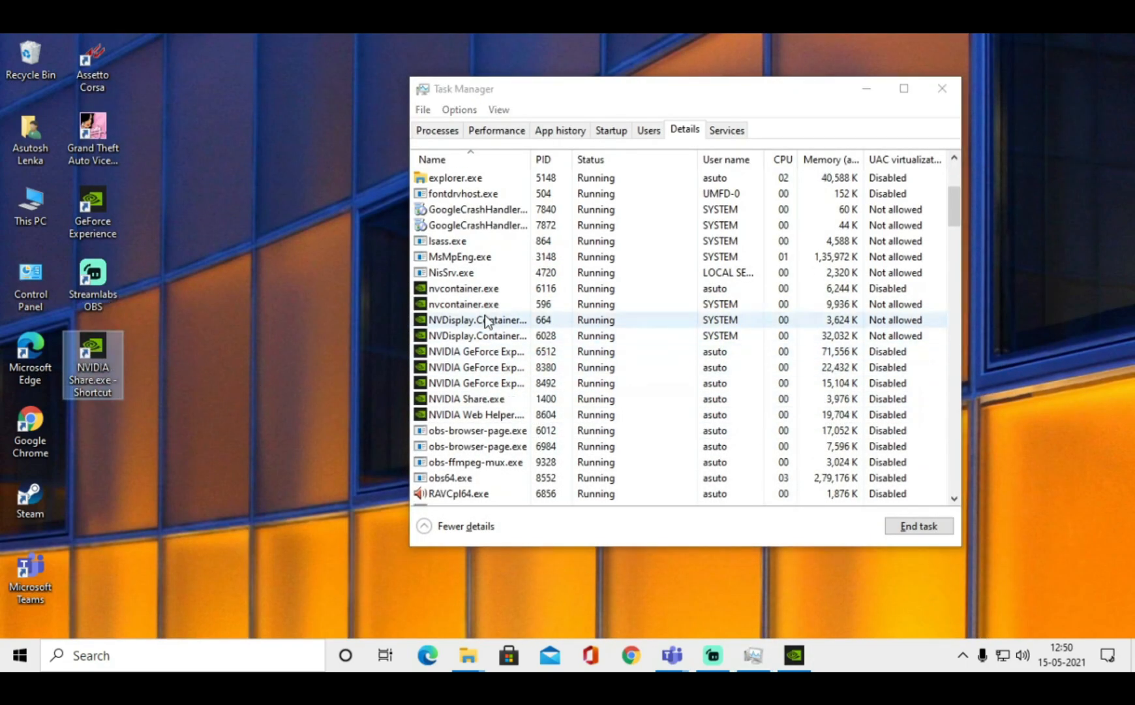
Run the NVIDIA Share.exe desktop shortcut so its processes reappear in the Details list
left_click(465, 413)
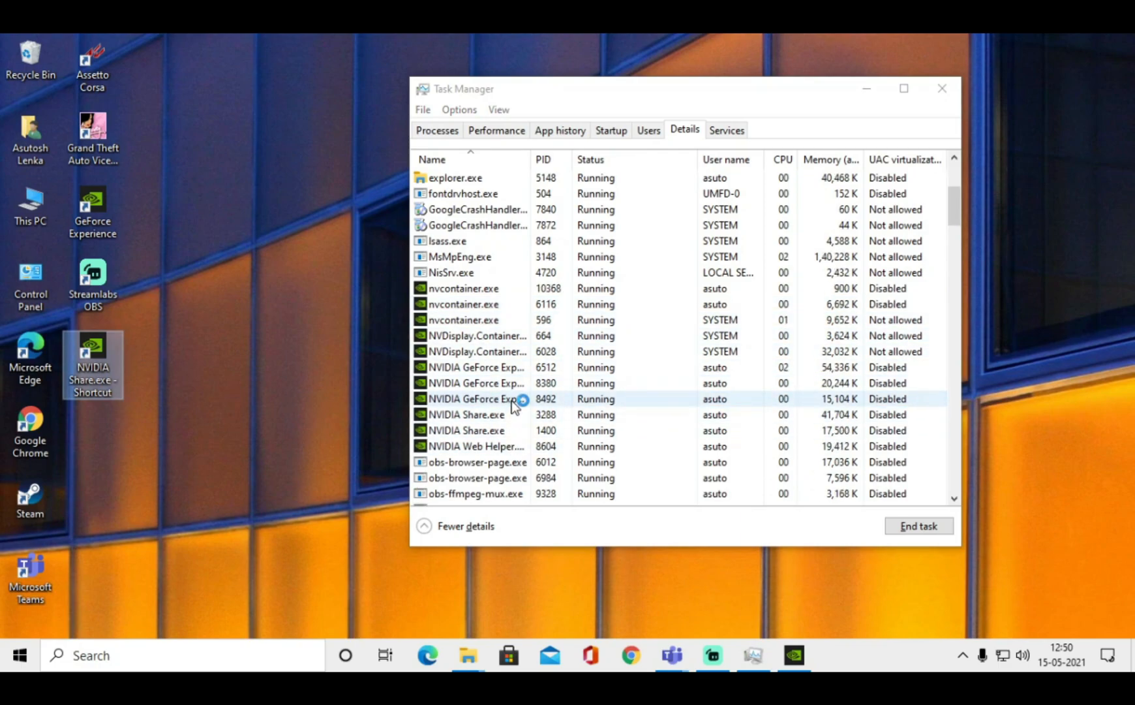
left_click(466, 431)
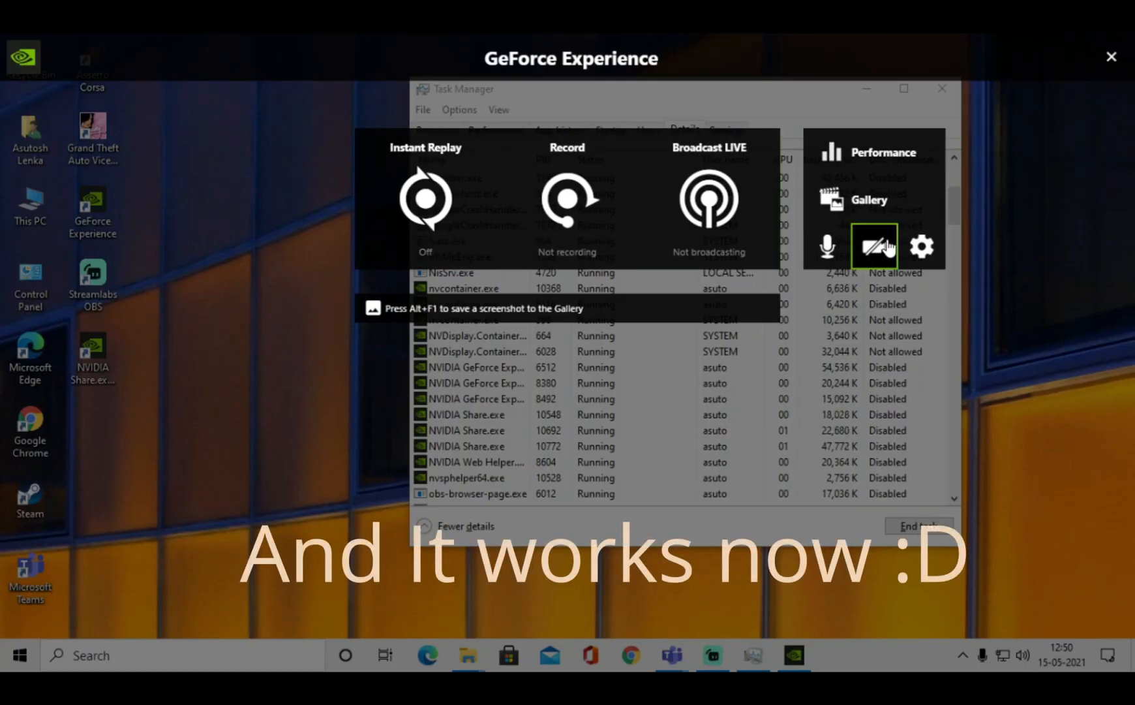
Show the overlay's microphone modes: Push-to-talk, Always on and Off
left_click(826, 246)
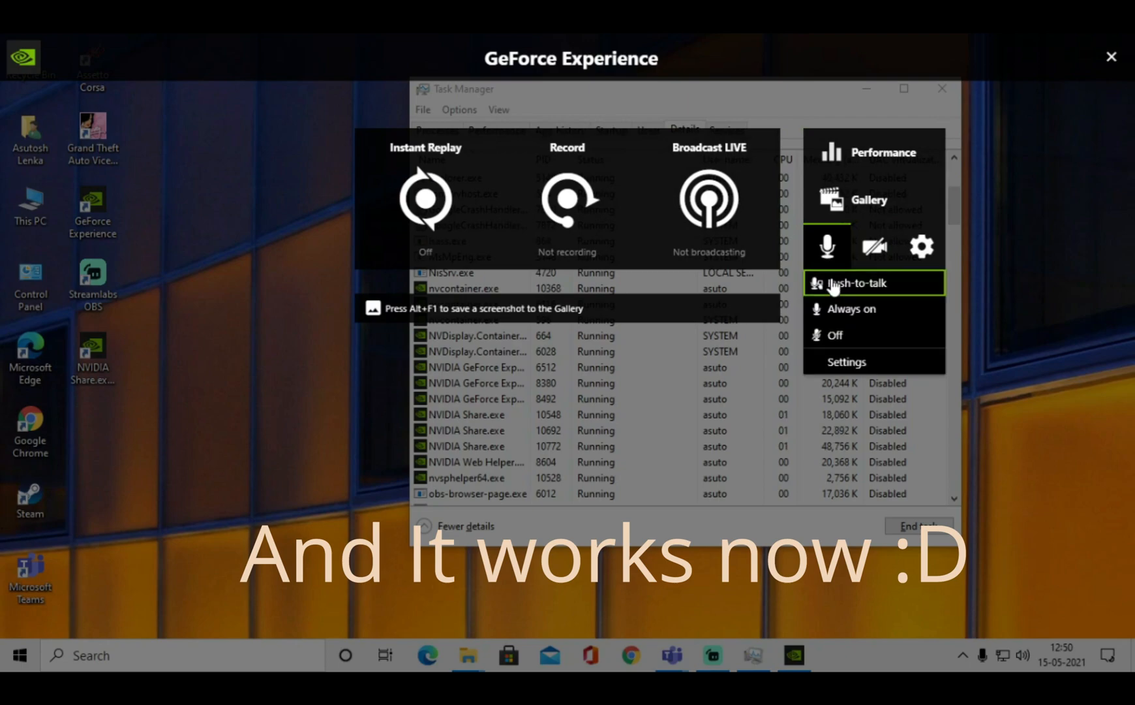